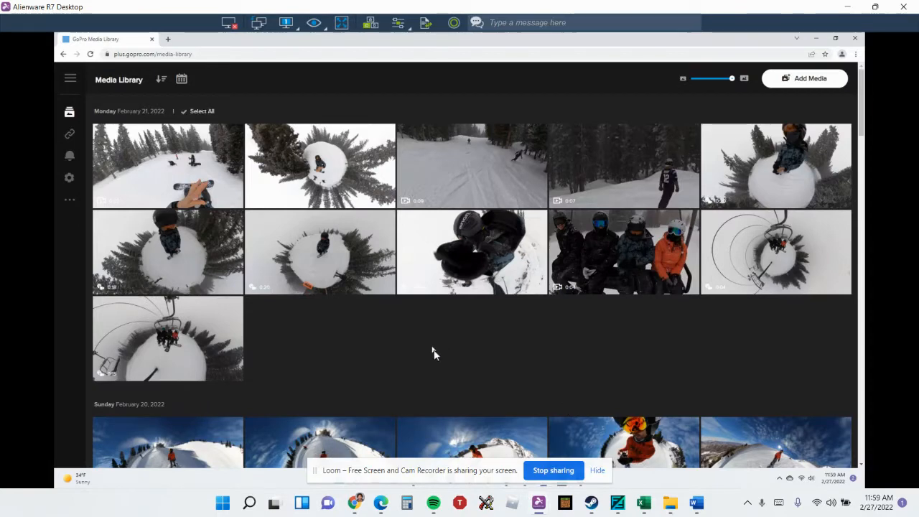
pyautogui.moveTo(500, 350)
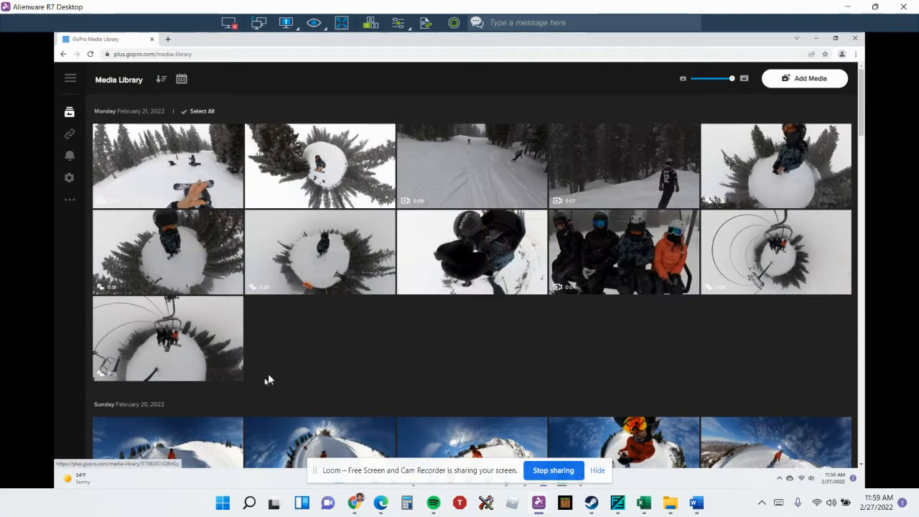
pyautogui.moveTo(330, 344)
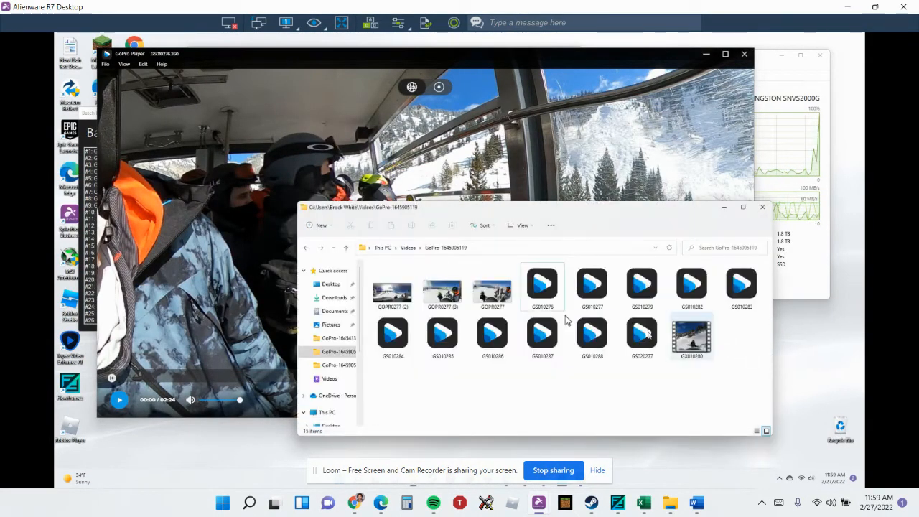
# Step: Open a GoPro .360 ski clip from the GoPro folder for playback in GoPro Player
pyautogui.click(543, 284)
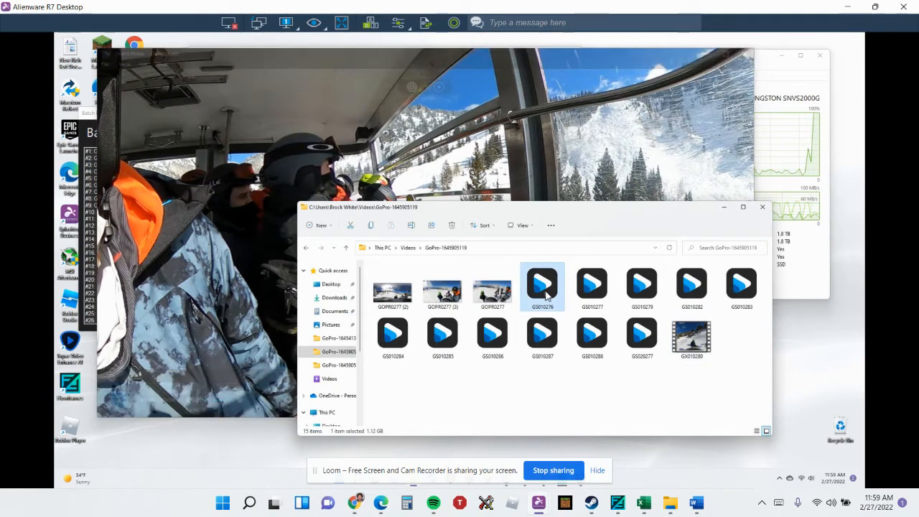
pyautogui.doubleClick(542, 285)
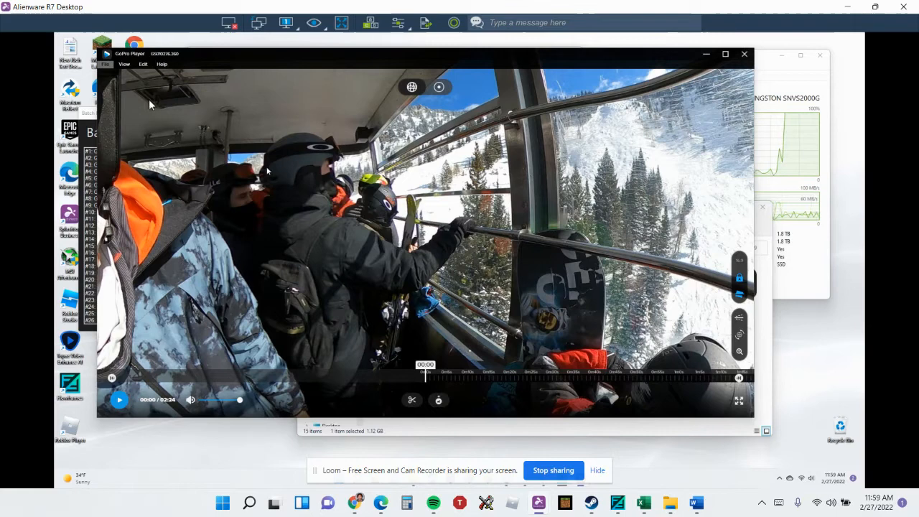
pyautogui.moveTo(106, 69)
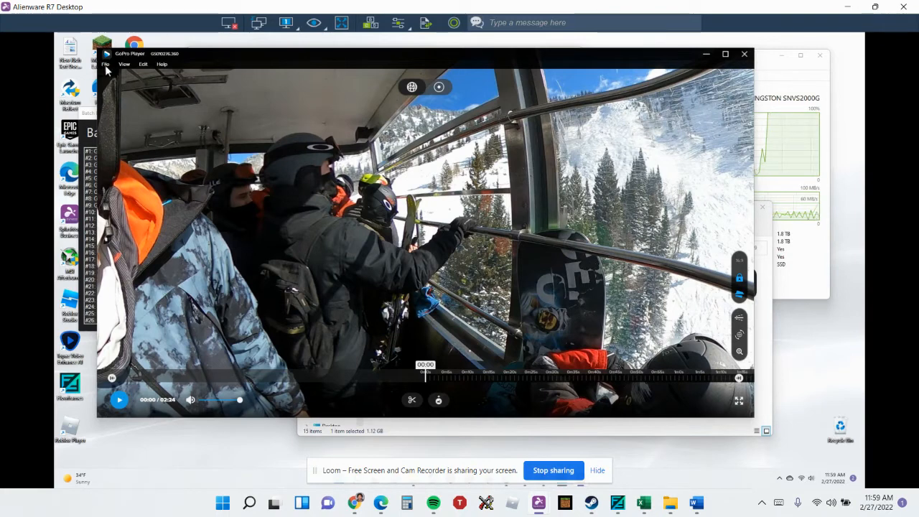
# Step: Bring up File > Export for the gondola clip at 5.6K, keeping Hardware Encoding enabled
pyautogui.click(108, 63)
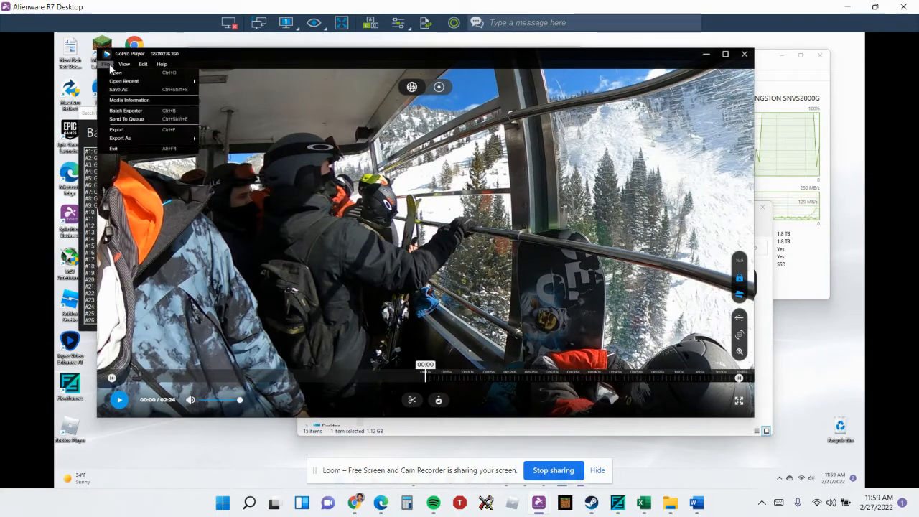
pyautogui.click(132, 138)
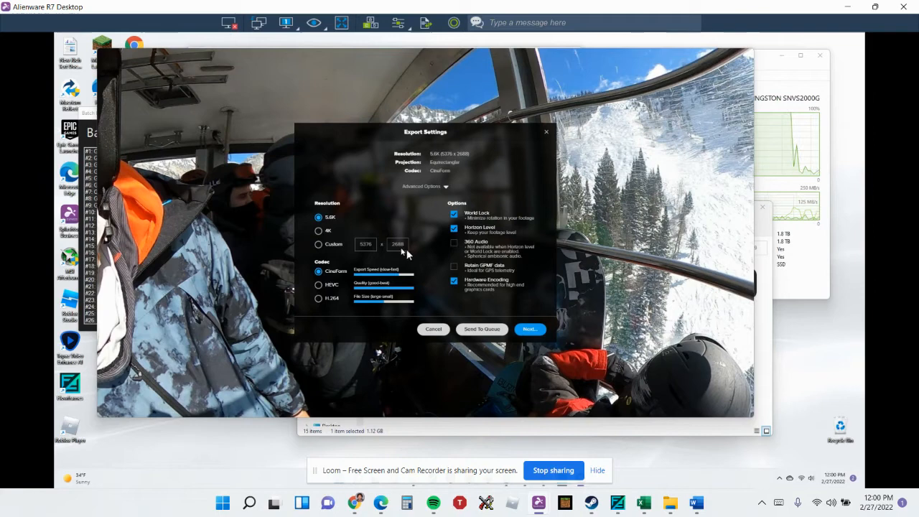
pyautogui.moveTo(477, 218)
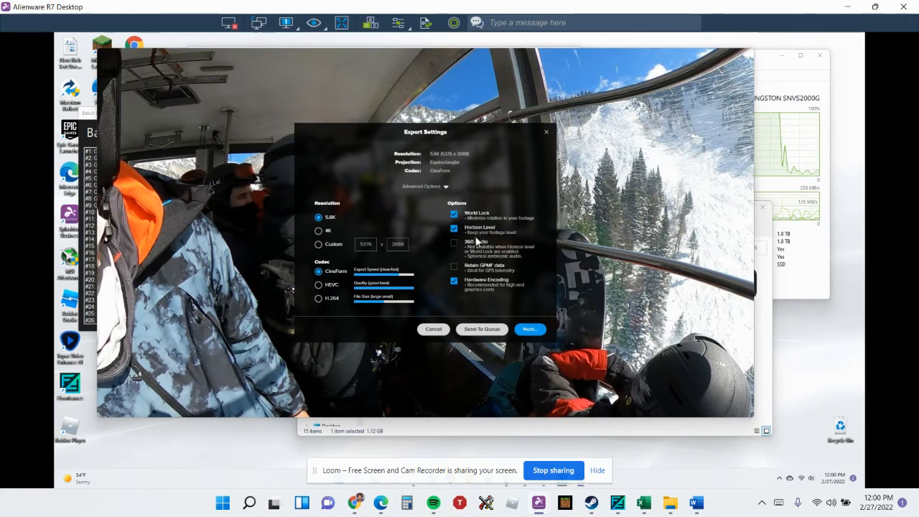
pyautogui.click(453, 280)
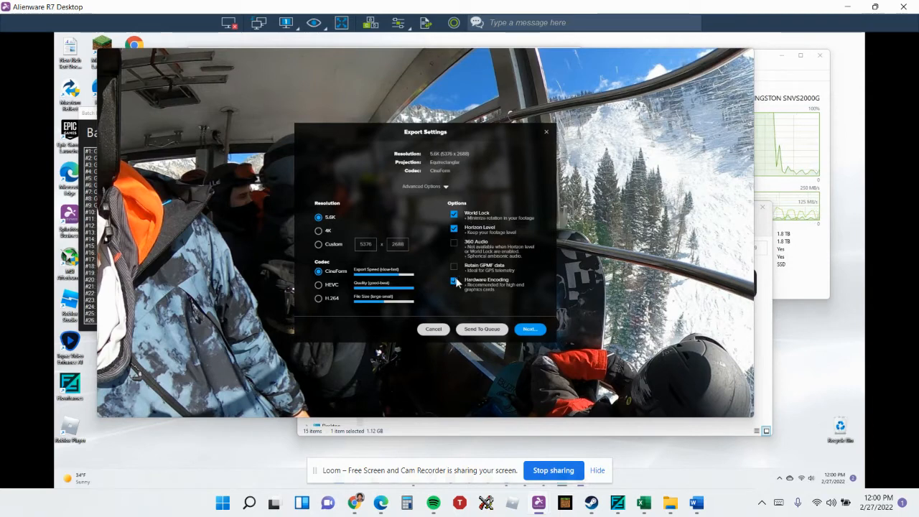
pyautogui.click(454, 280)
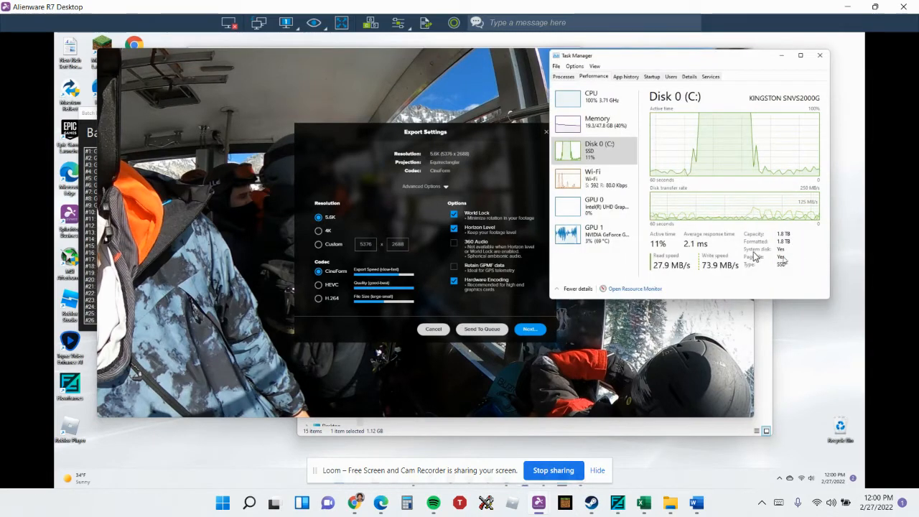
pyautogui.moveTo(681, 284)
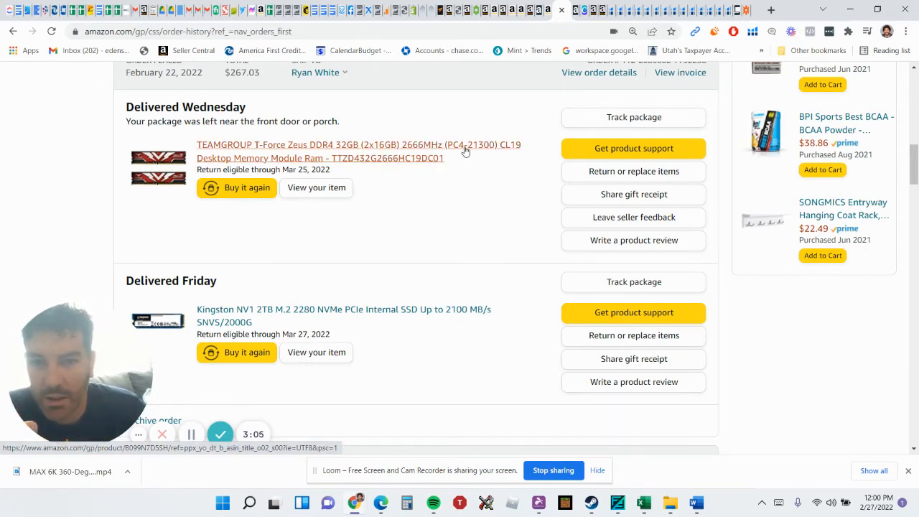
pyautogui.moveTo(173, 327)
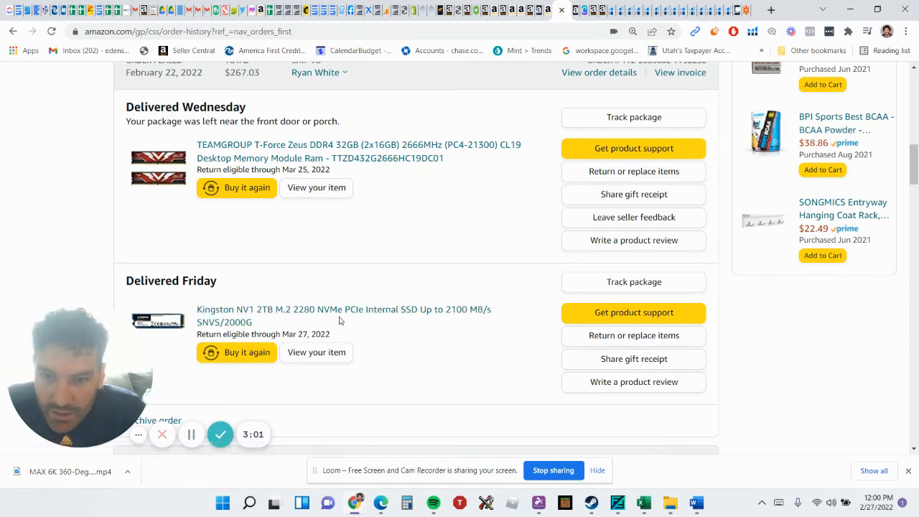
pyautogui.moveTo(366, 327)
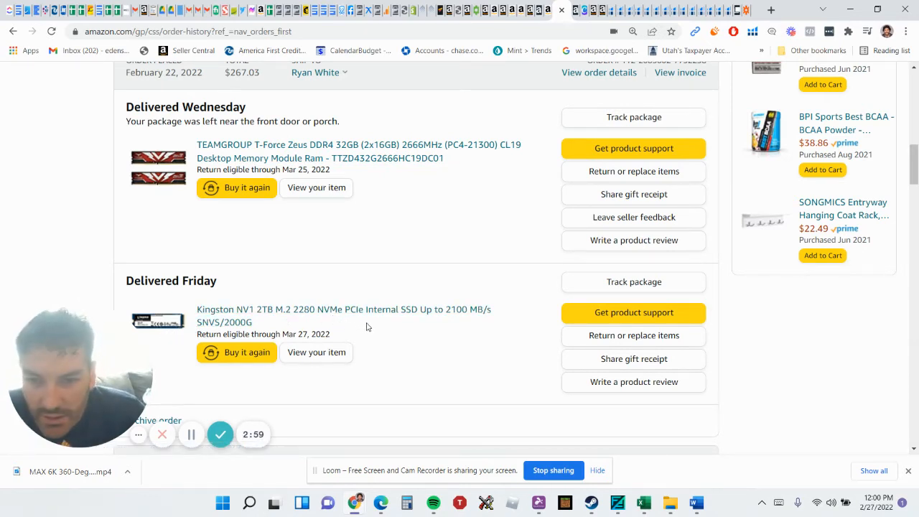
pyautogui.moveTo(392, 324)
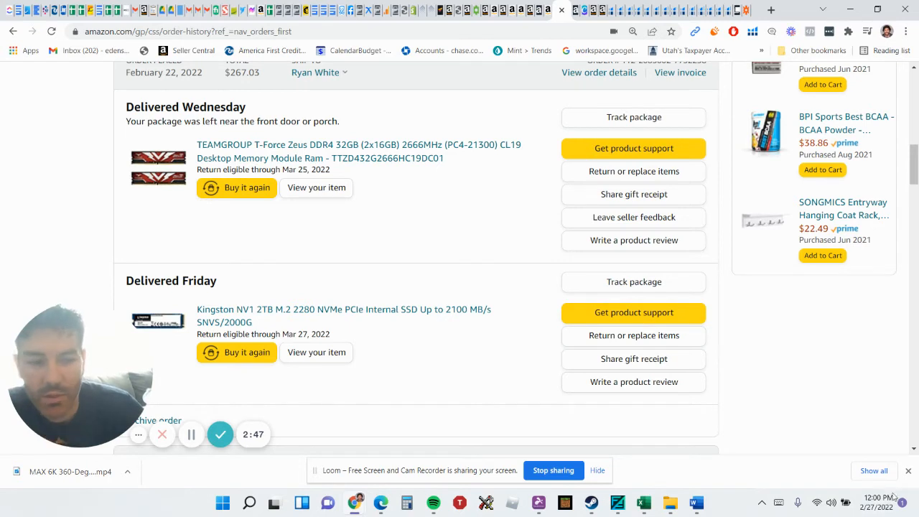
pyautogui.moveTo(639, 431)
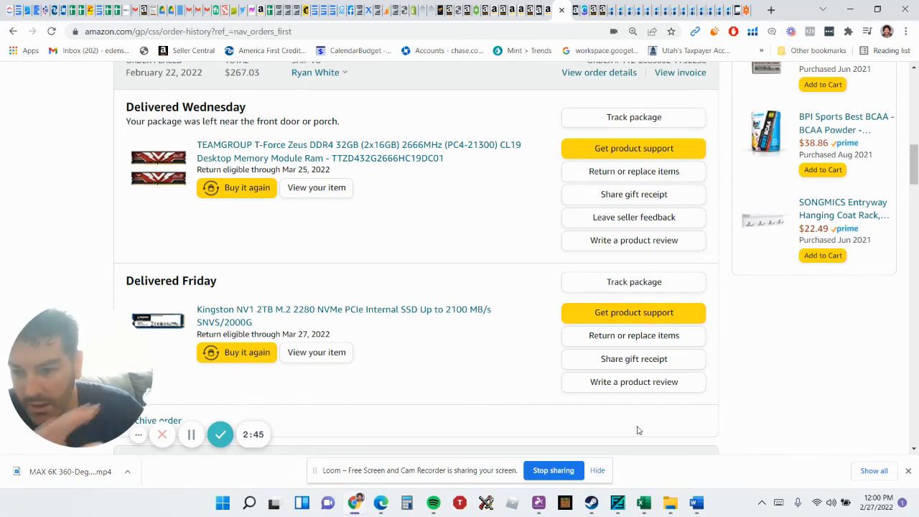
pyautogui.moveTo(625, 420)
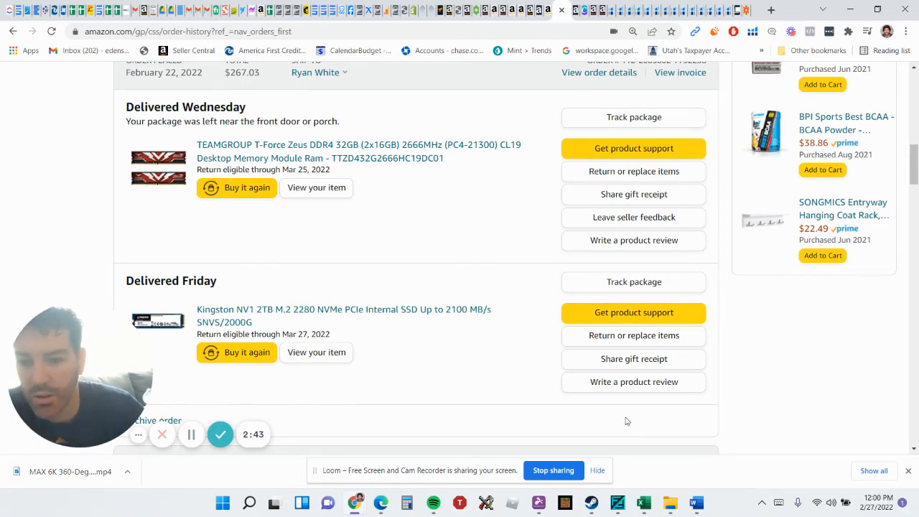
pyautogui.click(617, 502)
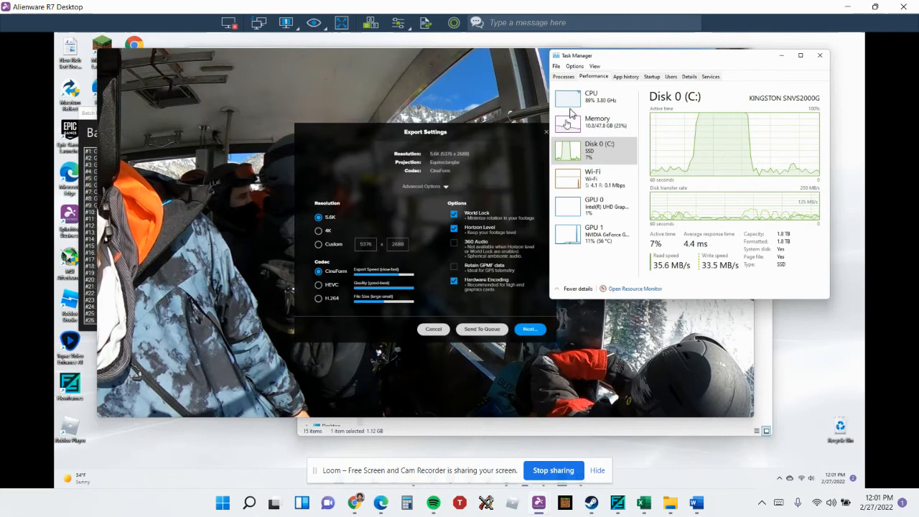
pyautogui.moveTo(594, 107)
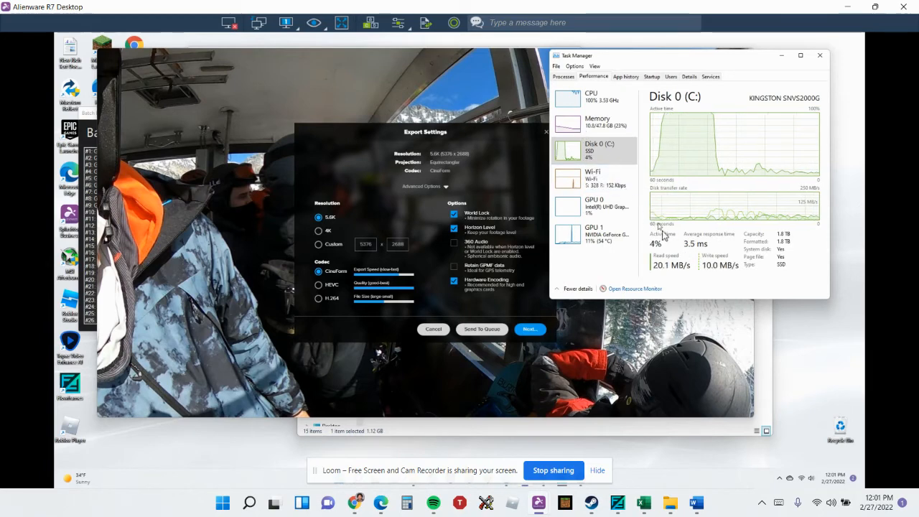
# Step: Show the Memory usage graph in Task Manager's Performance view
pyautogui.click(596, 122)
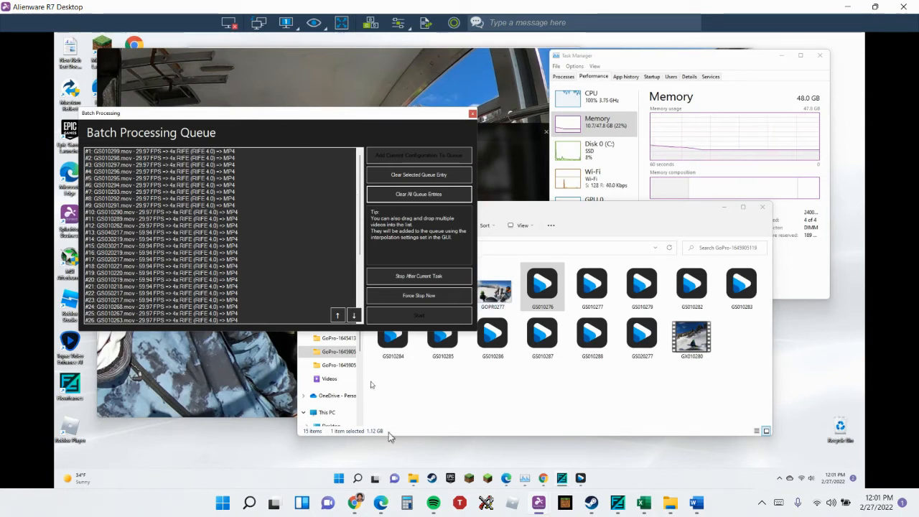
pyautogui.moveTo(482, 405)
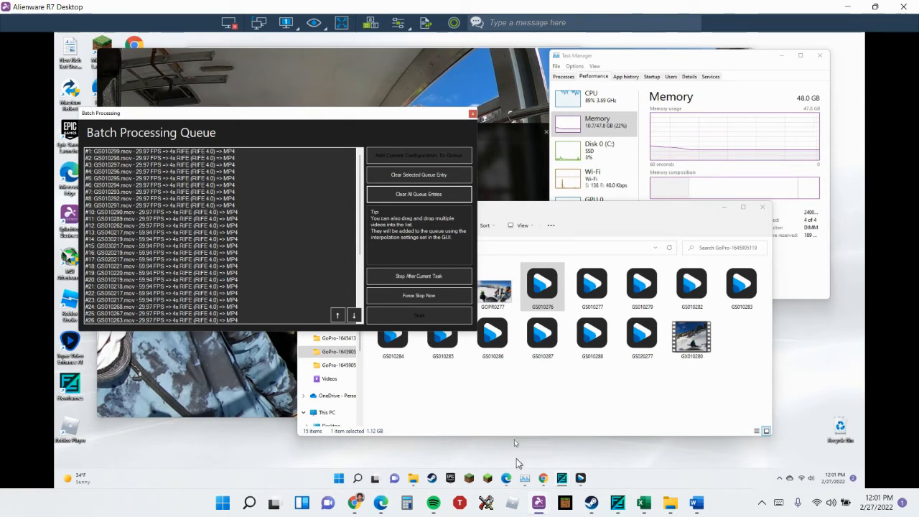
pyautogui.moveTo(524, 479)
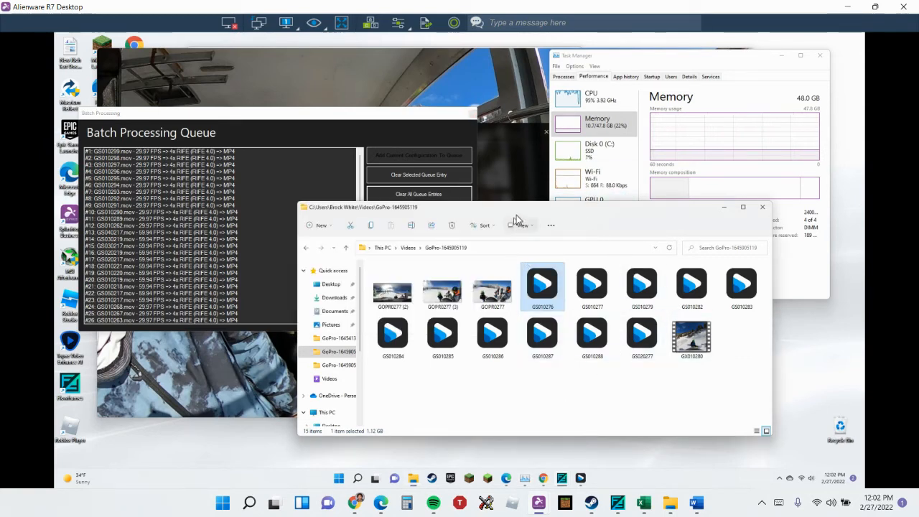
pyautogui.moveTo(467, 65)
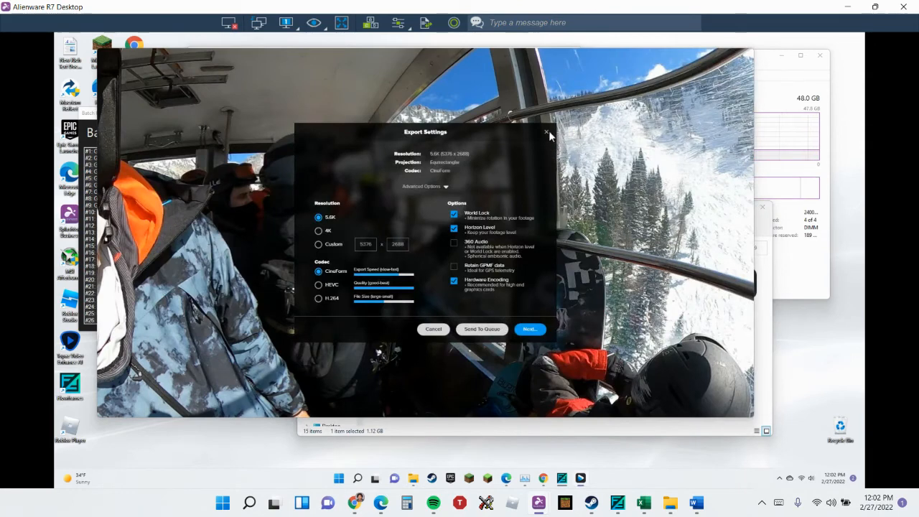
# Step: Confirm the 5.6K export settings with Next so the export starts
pyautogui.click(547, 134)
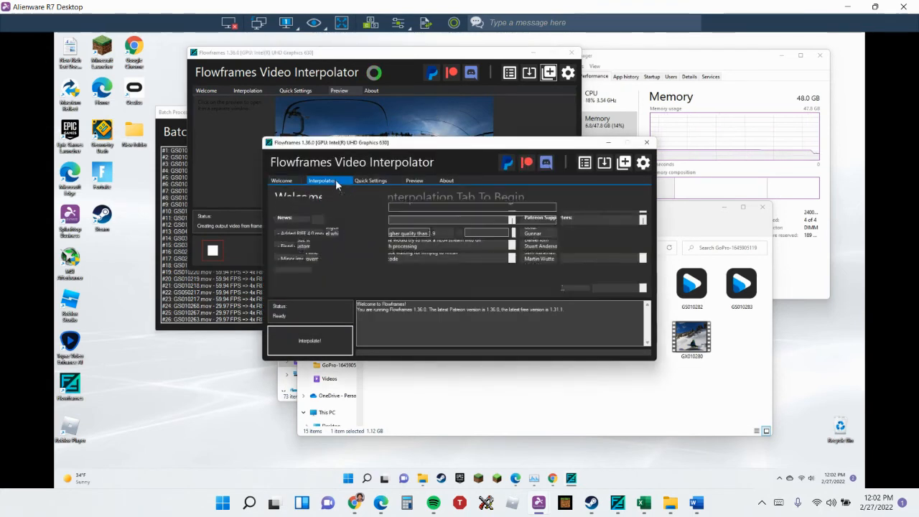
# Step: Load the GoPro .mov clip in the Interpolation page with the frame rate multiplier set to x4
pyautogui.click(322, 181)
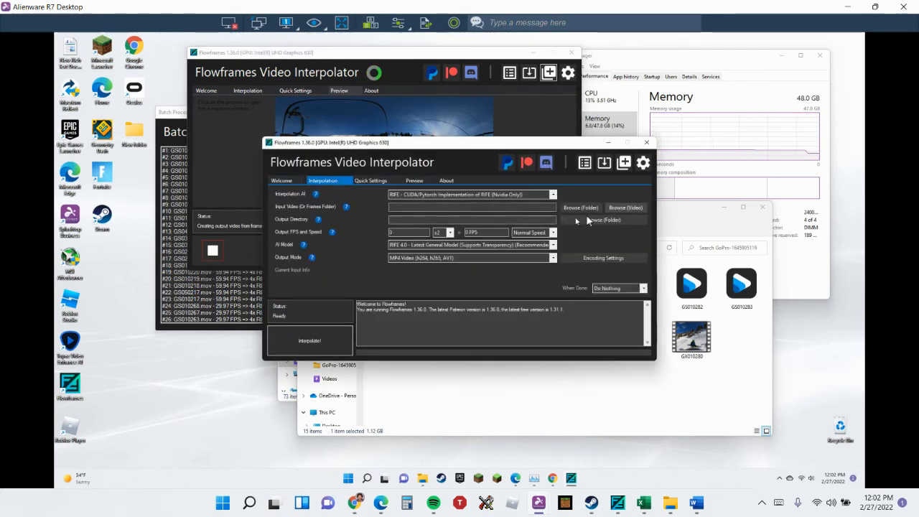
pyautogui.click(626, 206)
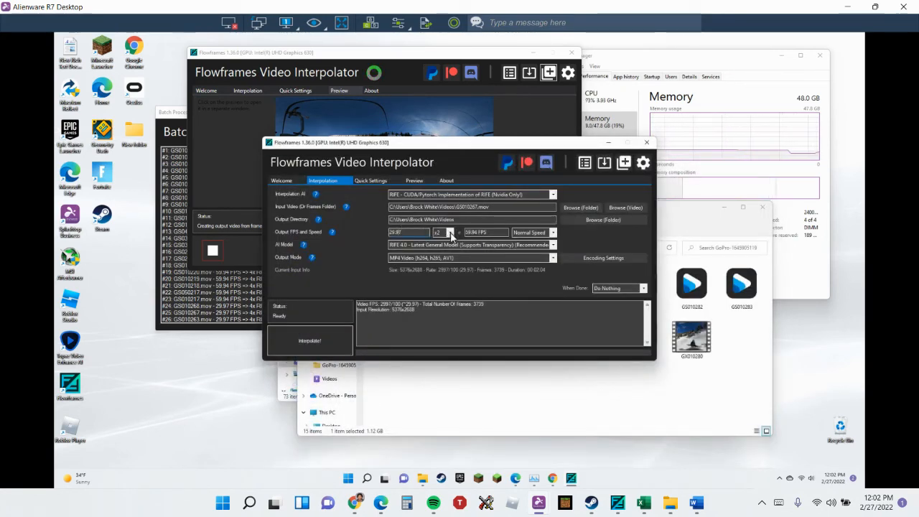
pyautogui.click(451, 233)
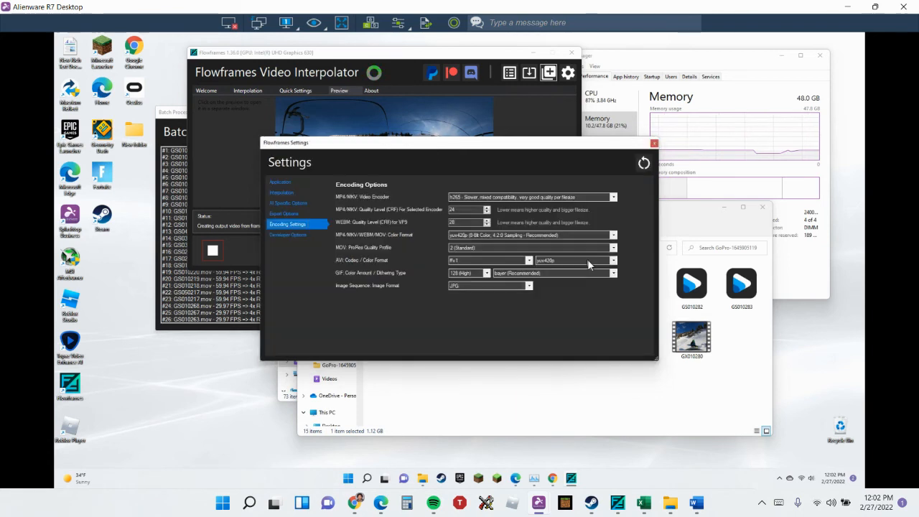
# Step: Set the image sequence format to JPG and close Settings to return to interpolation
pyautogui.click(490, 284)
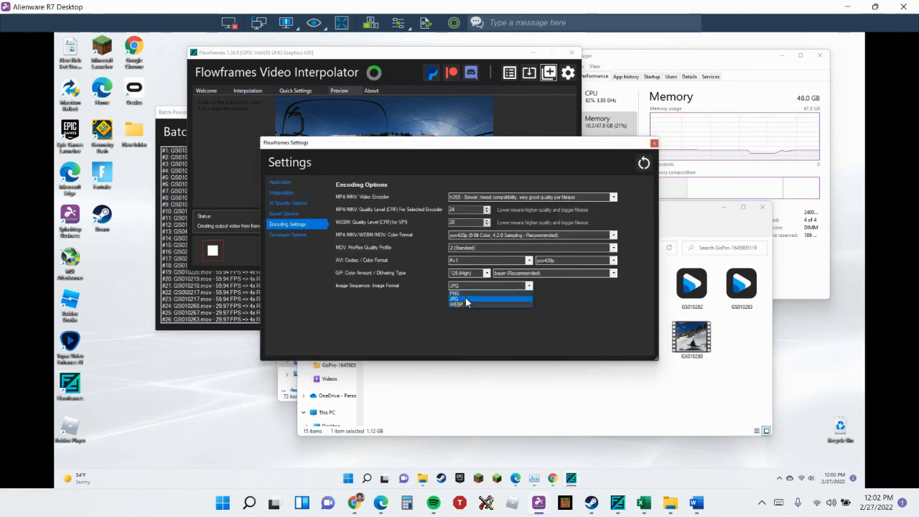
pyautogui.click(454, 299)
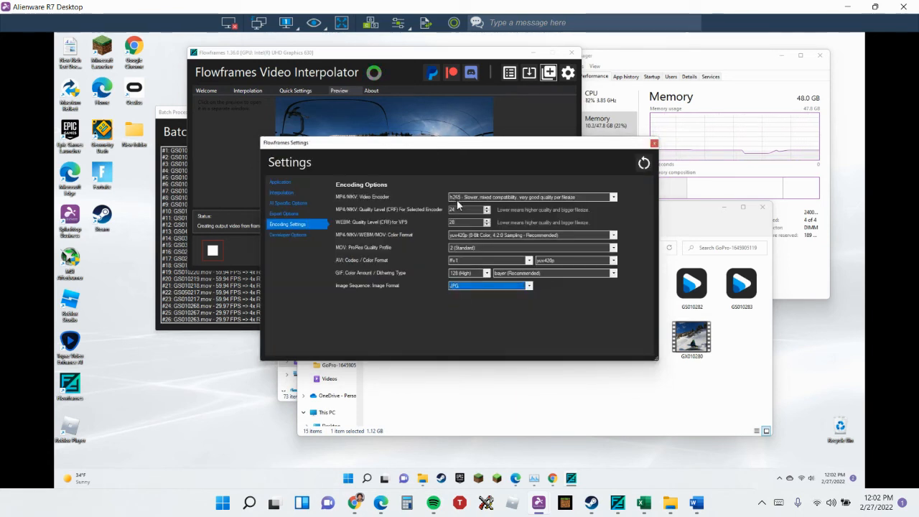
pyautogui.click(278, 181)
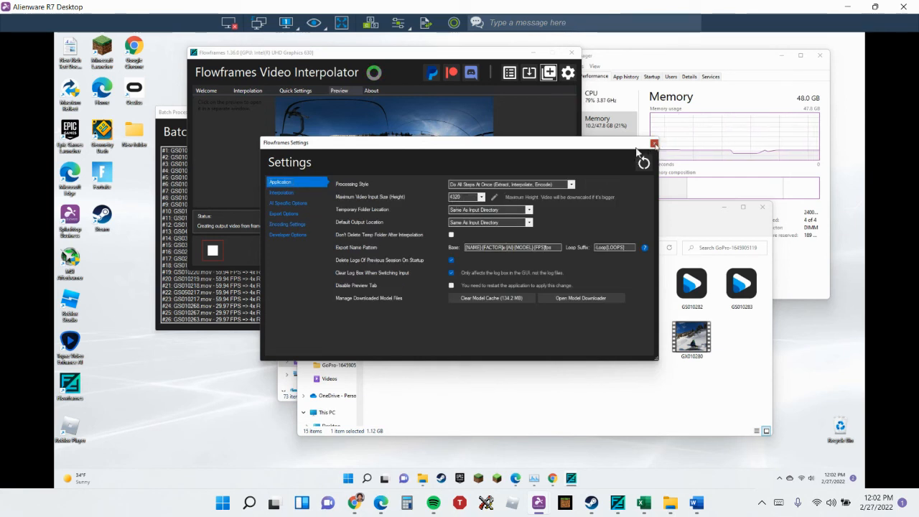
pyautogui.click(654, 144)
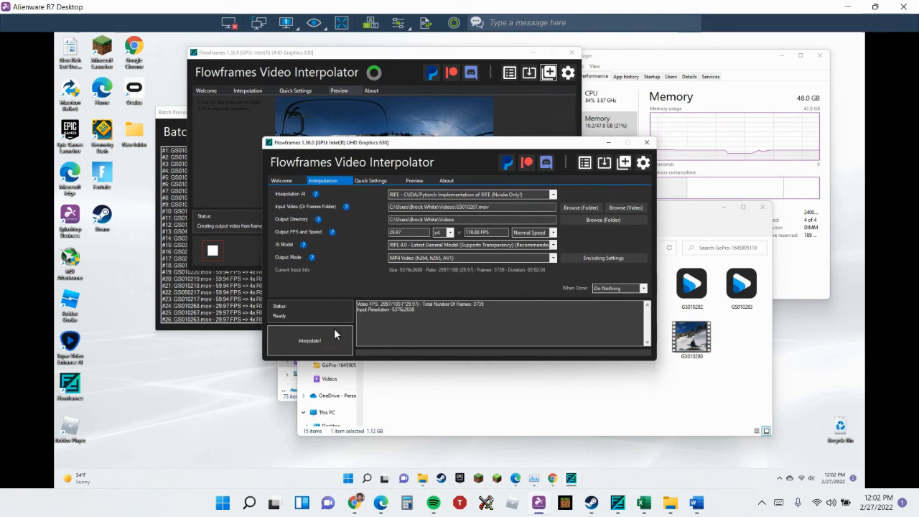